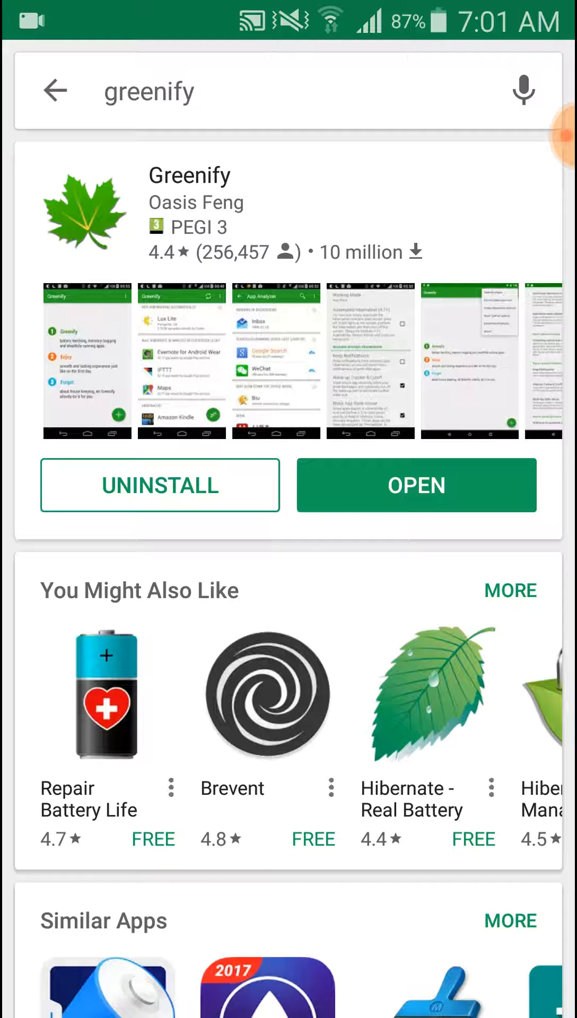
- Launch the installed Greenify app from its Google Play Store page
left_click(416, 485)
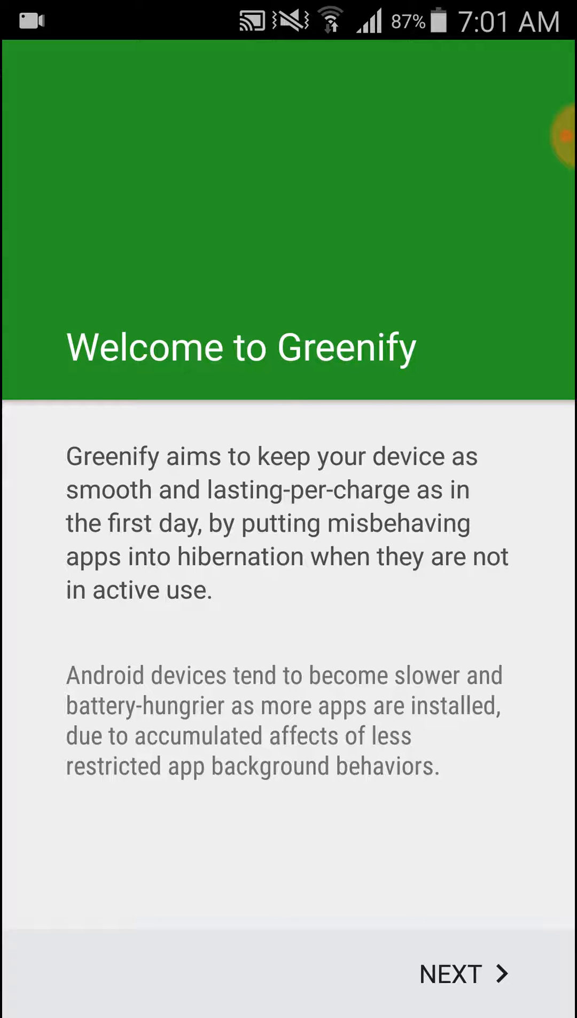
- Choose the rooted-device working mode and grant Greenify superuser access
left_click(462, 974)
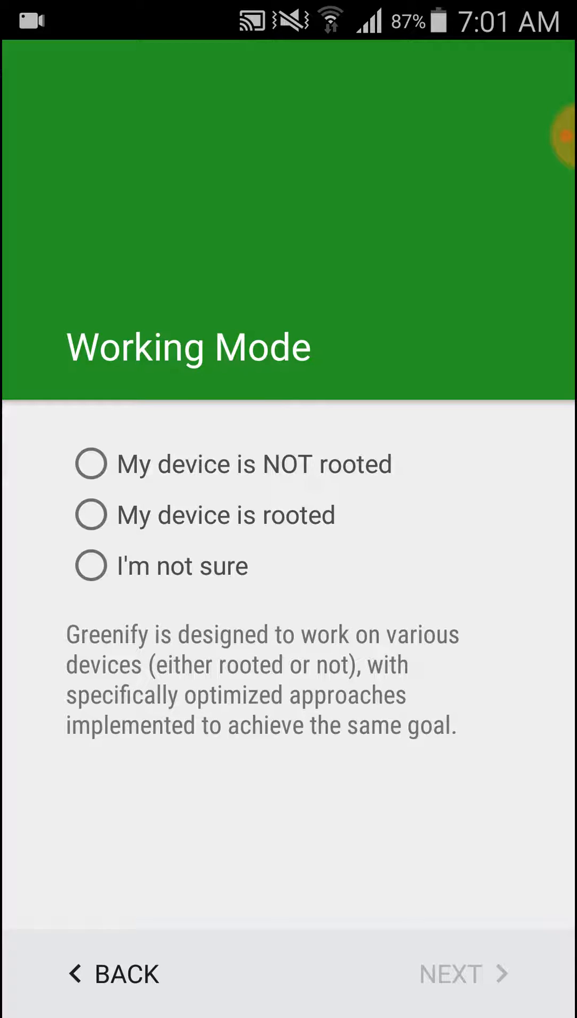
left_click(94, 515)
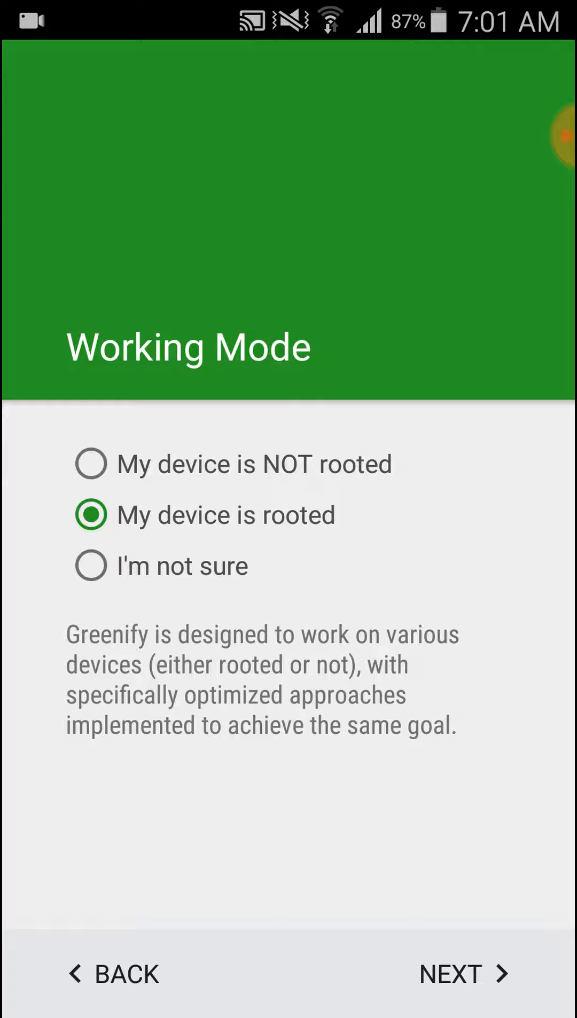
left_click(464, 976)
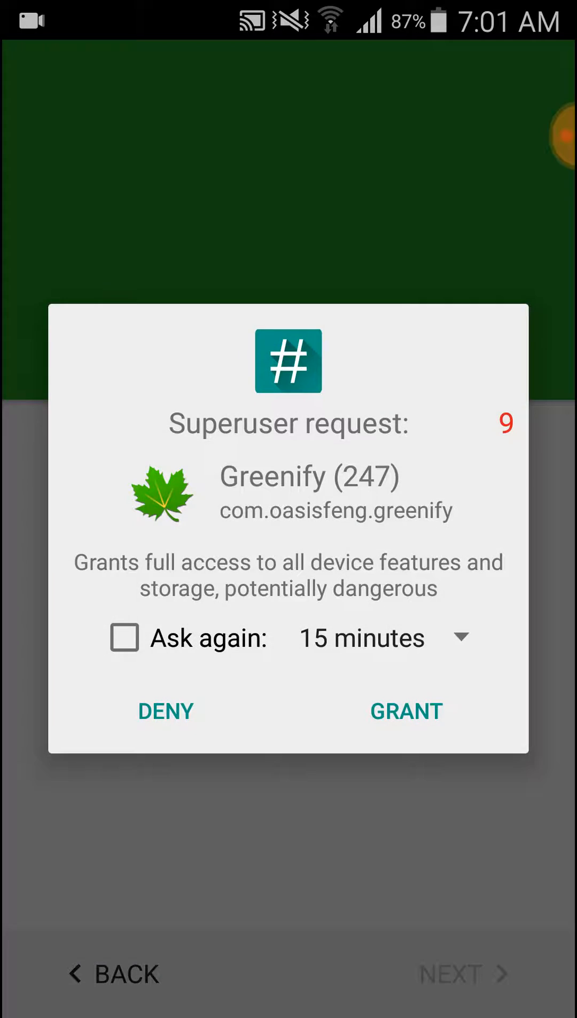
left_click(405, 710)
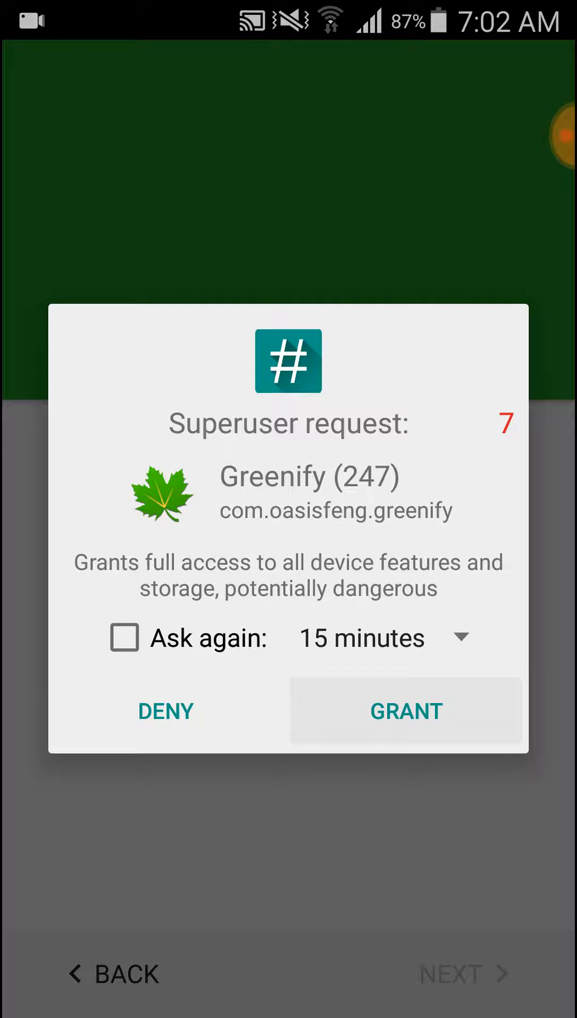
left_click(406, 710)
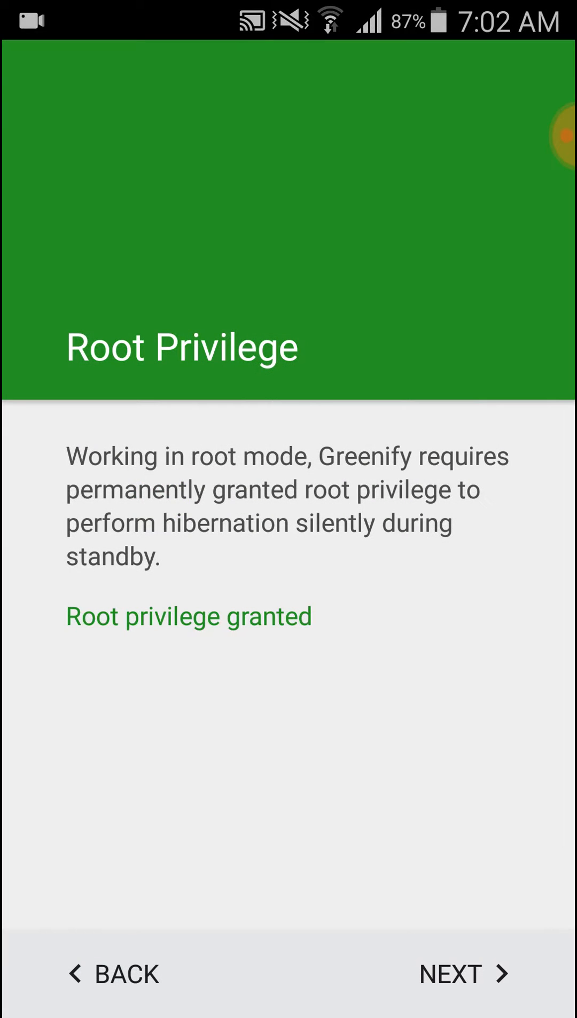
- Finish the wizard without screen lock compatibility, reaching Greenify's main screen
left_click(470, 974)
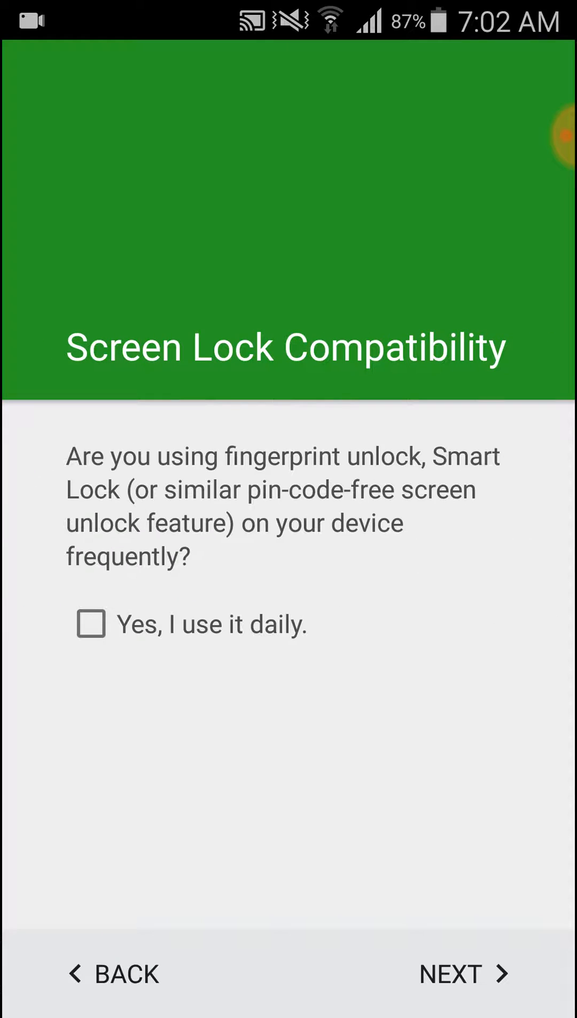
left_click(462, 975)
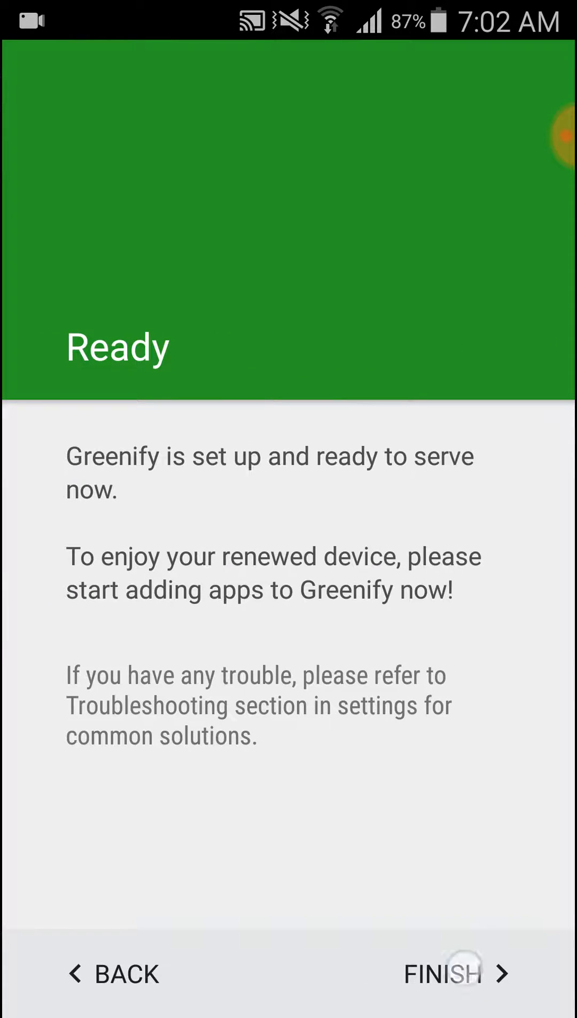
left_click(464, 976)
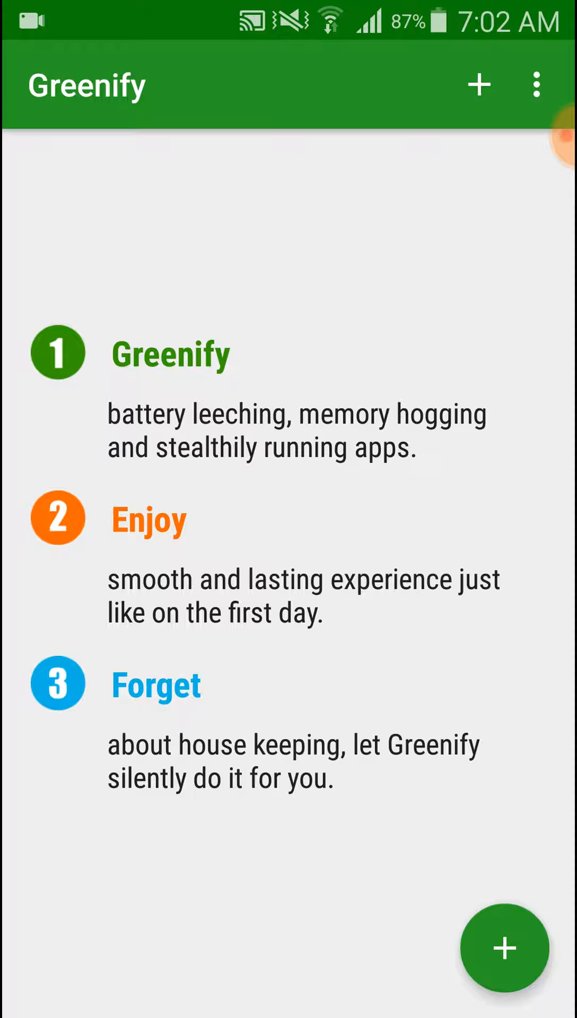
- Select Duo, ES File Explorer Pro, Messenger, Psiphon Pro and UC Browser in App Analyzer and confirm
left_click(506, 949)
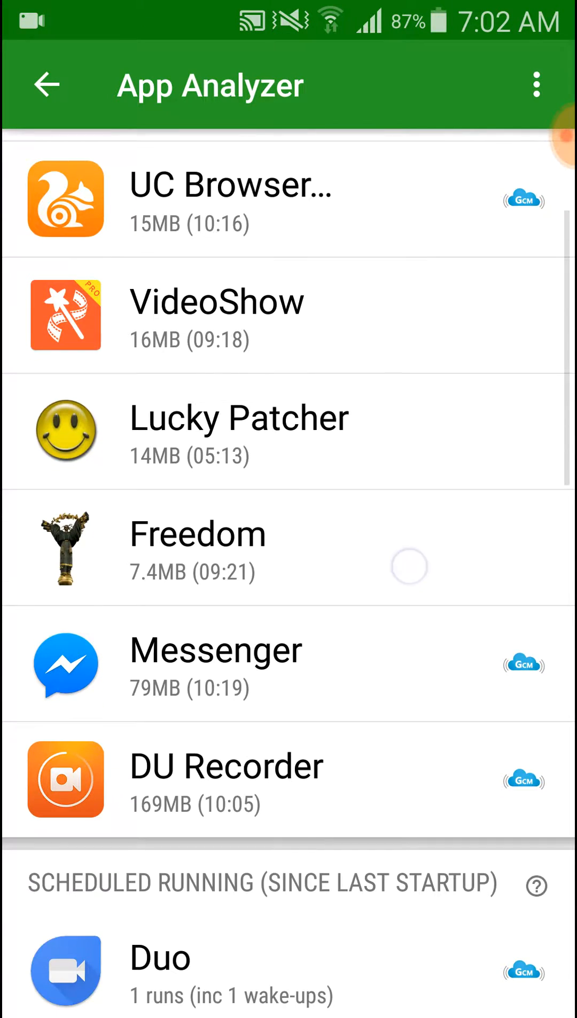
scroll("down", 3)
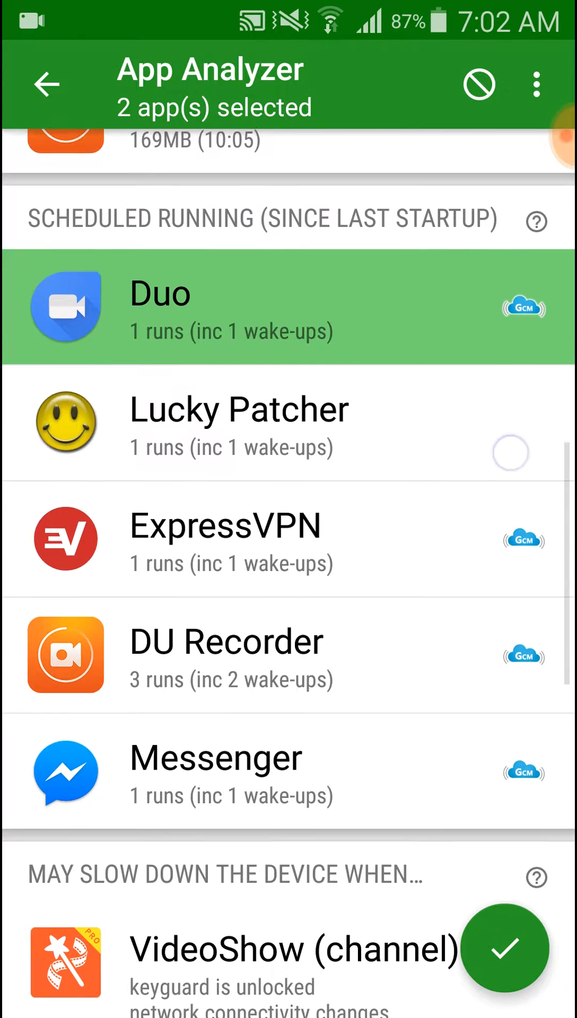
scroll("down", 3)
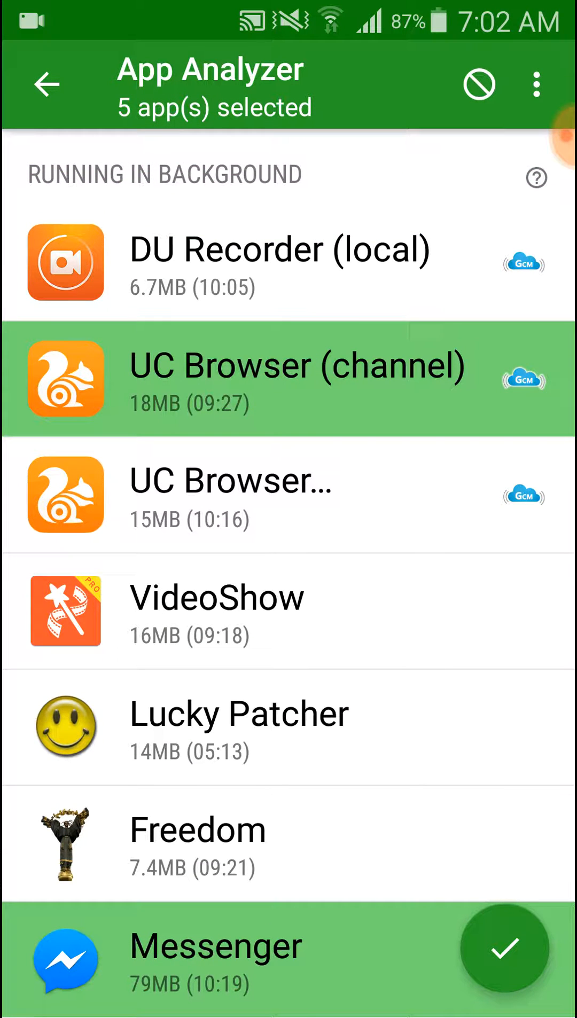
left_click(232, 495)
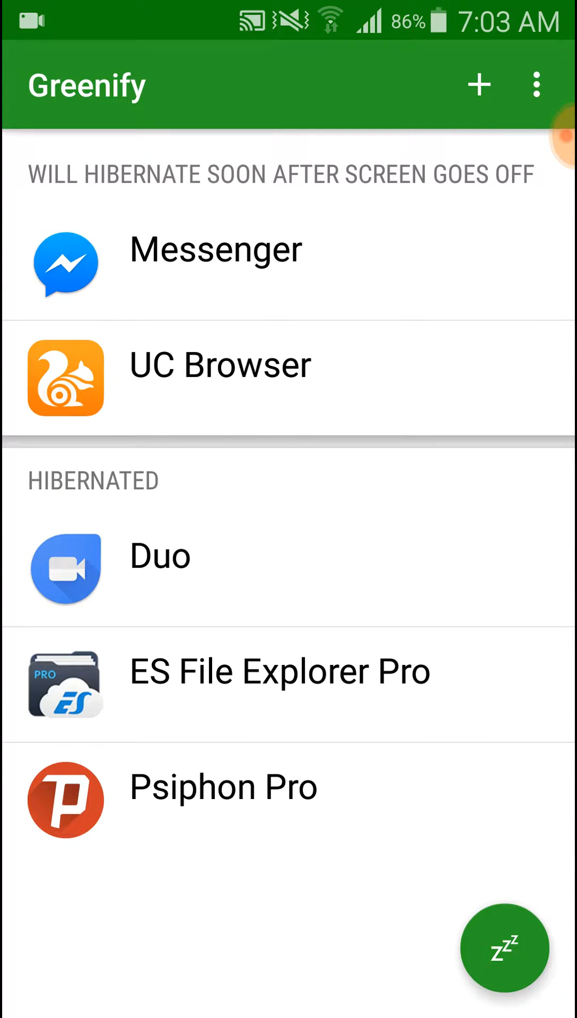
- Hibernate the waiting apps now with the Zzz button
left_click(505, 948)
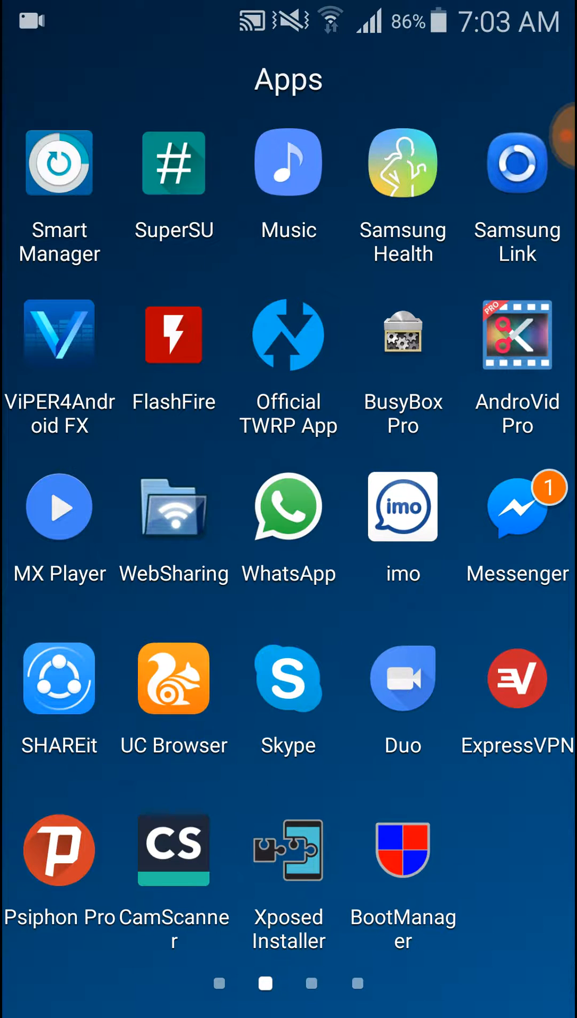
- Wake Duo by opening it, then return through the app drawer to Greenify
left_click(403, 677)
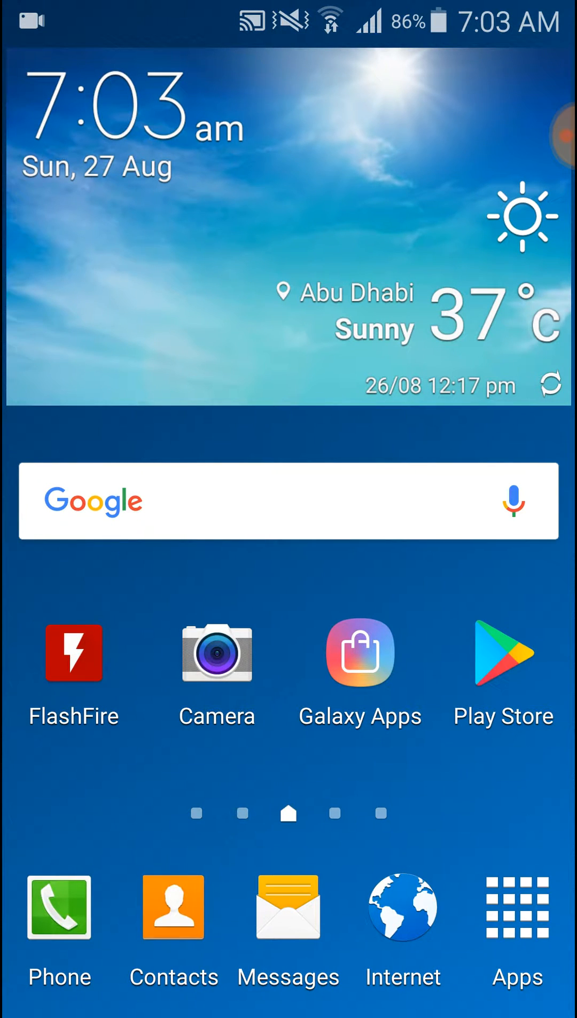
left_click(517, 907)
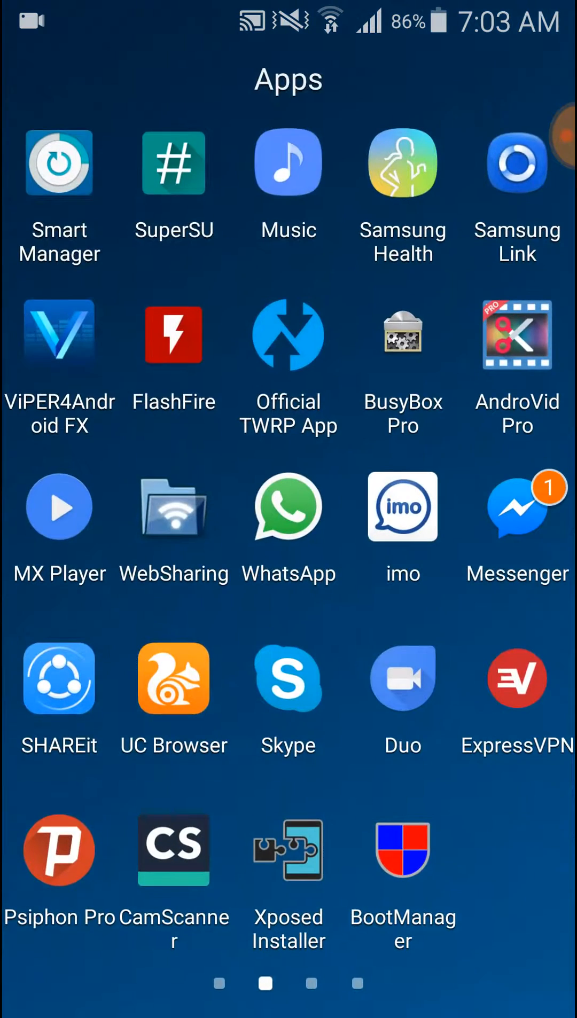
scroll("left", 3)
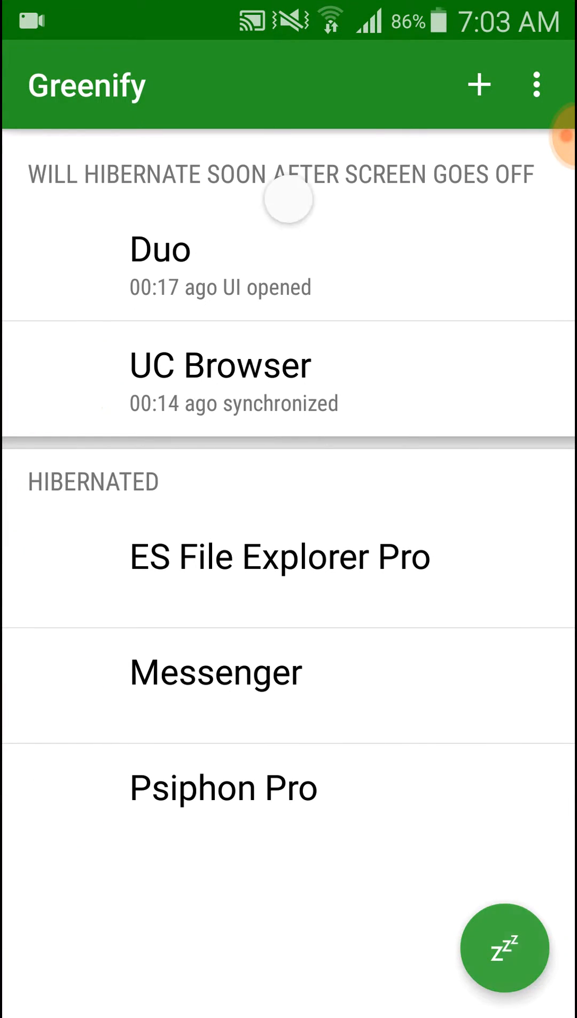
- Hibernate the reawakened Duo and UC Browser so all five apps show as hibernated
left_click(502, 949)
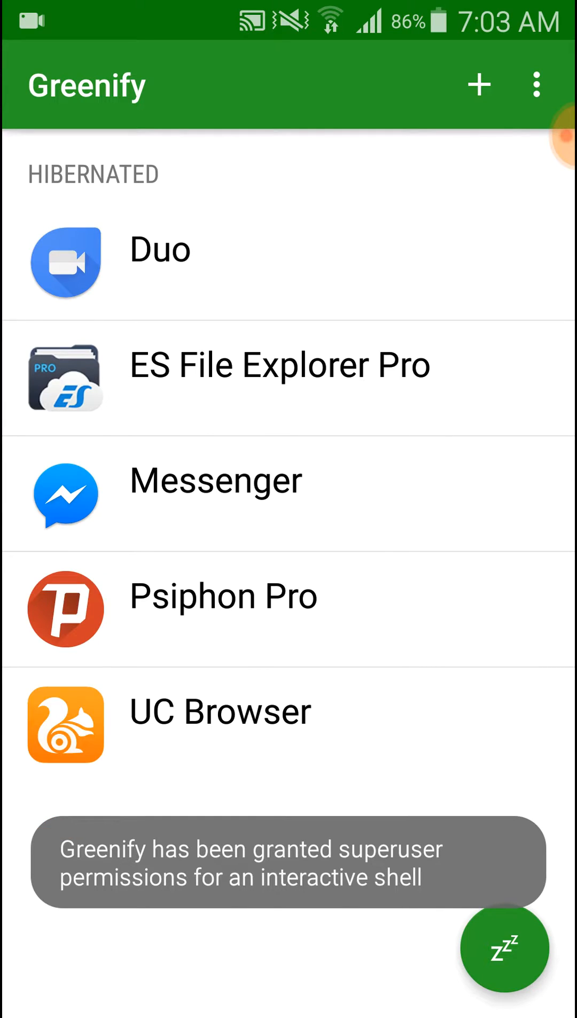
left_click(505, 960)
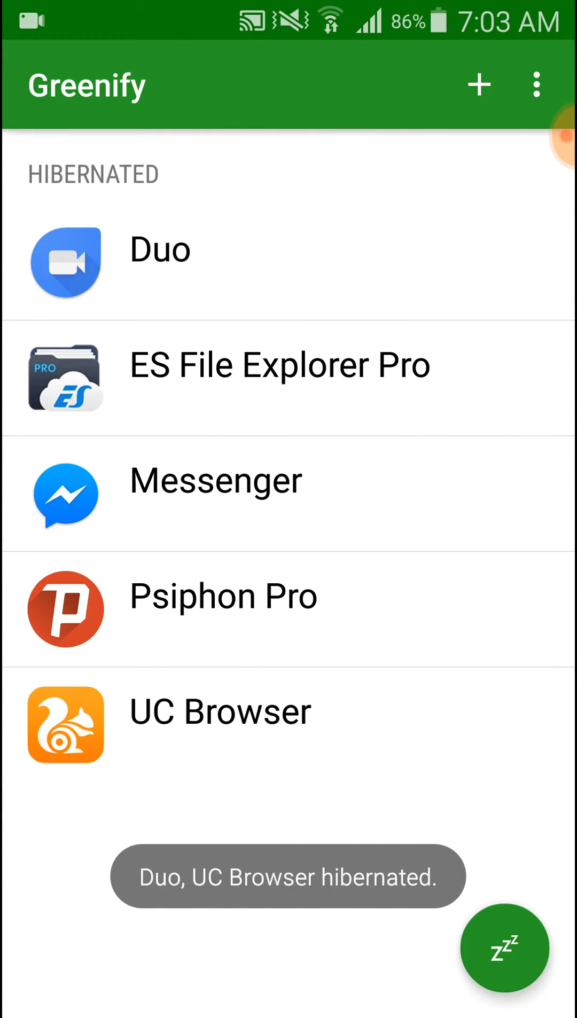